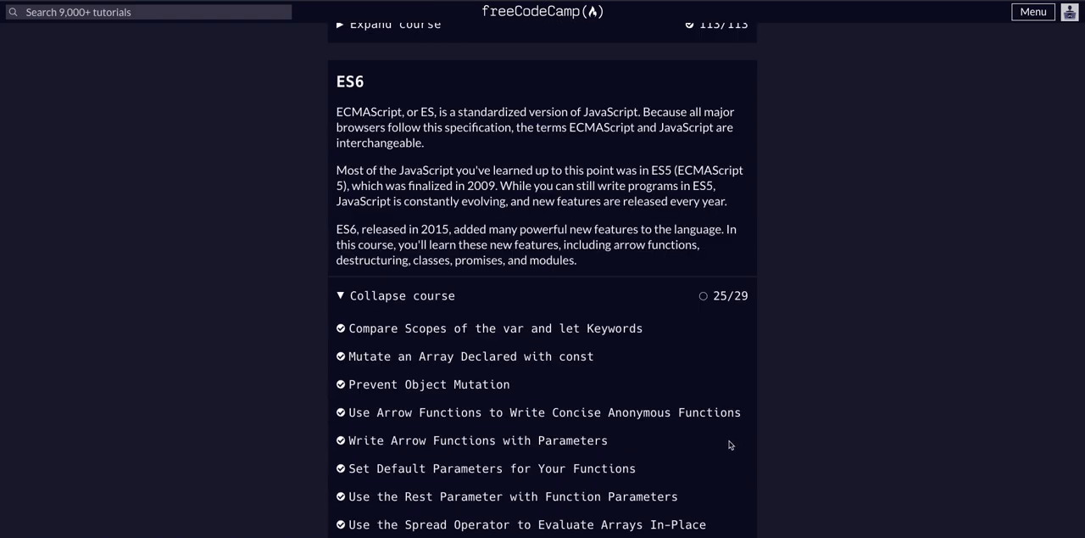
Step: Scroll the ES6 course list down until the Create a JavaScript Promise challenge shows
{"action": "scroll", "scroll_direction": "down", "scroll_amount": 3}
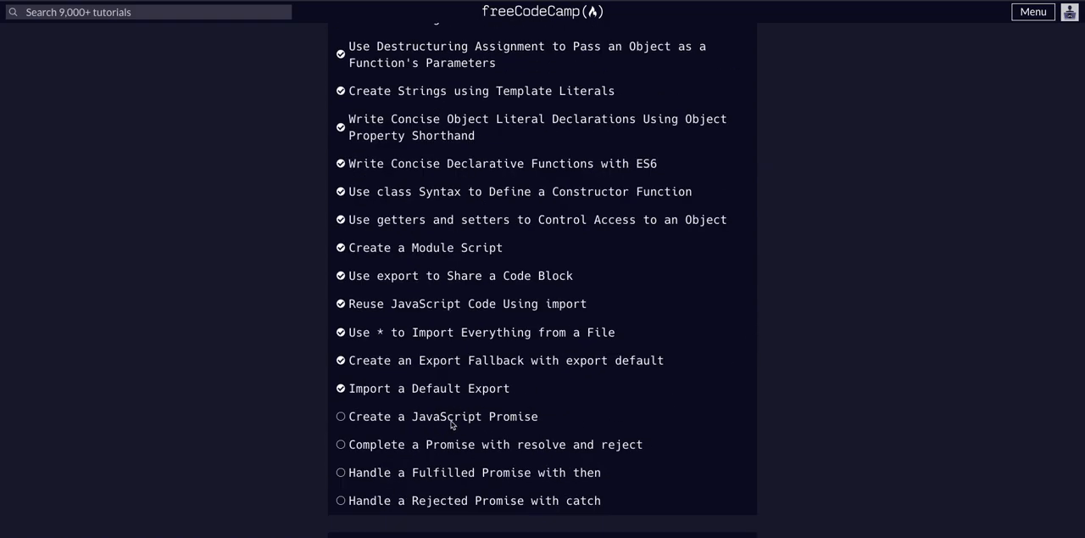
{"action": "mouse_move", "coordinate": [441, 415]}
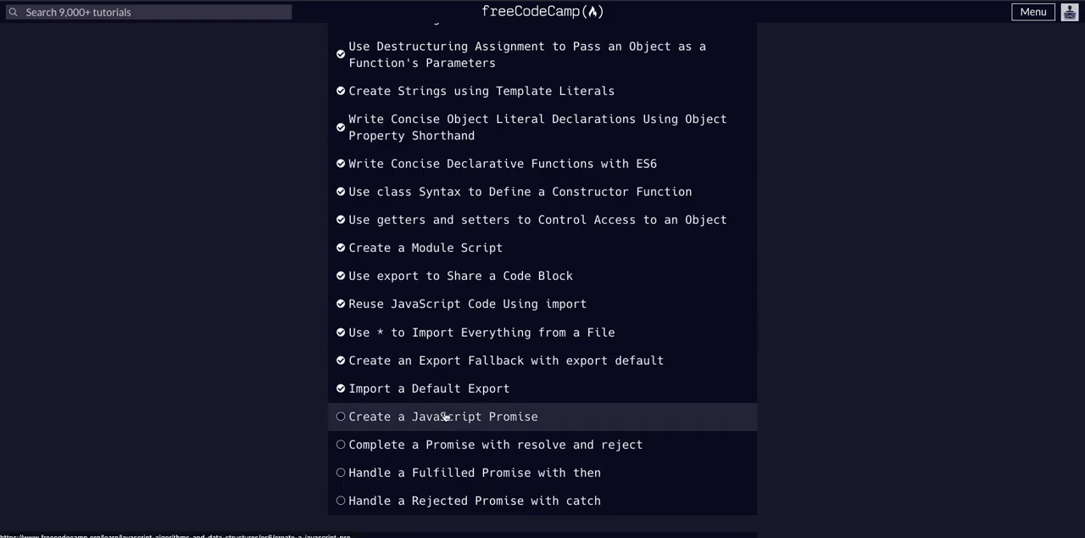
Step: Enter the Create a JavaScript Promise lesson and highlight its opening sentence on promises
{"action": "left_click", "coordinate": [442, 416]}
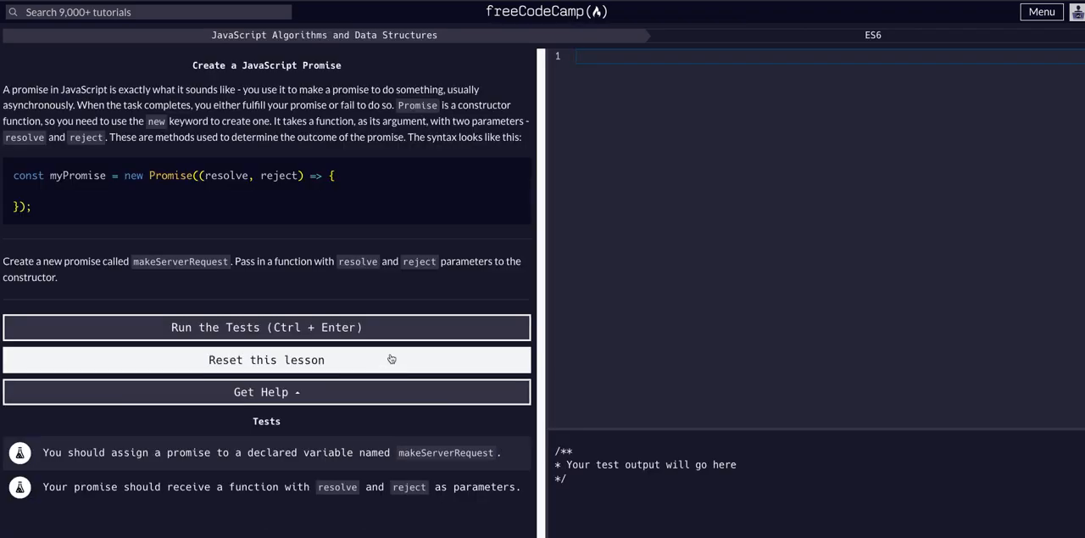
{"action": "mouse_move", "coordinate": [343, 207]}
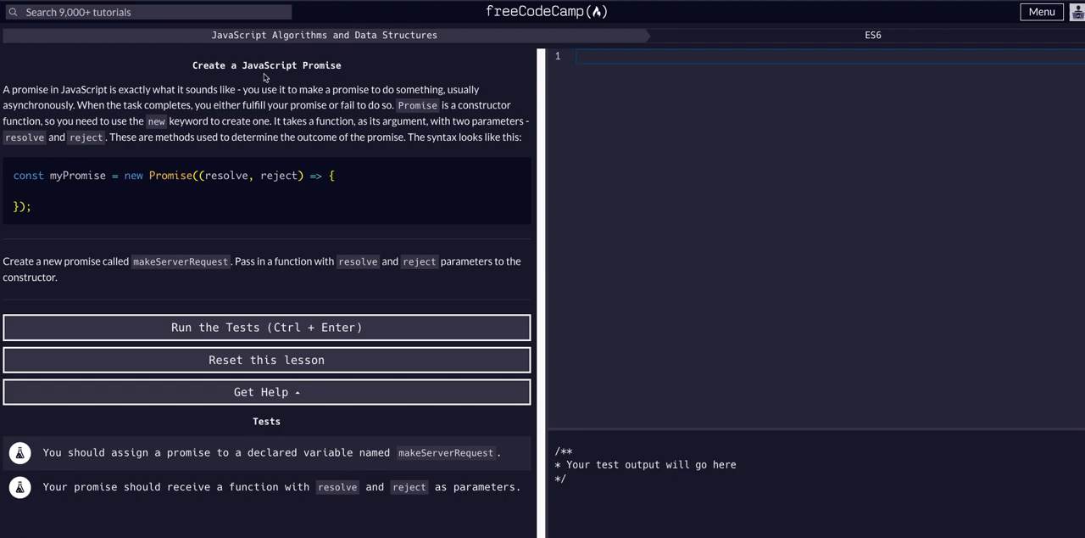
{"action": "left_click_drag", "start_coordinate": [49, 88], "coordinate": [179, 104]}
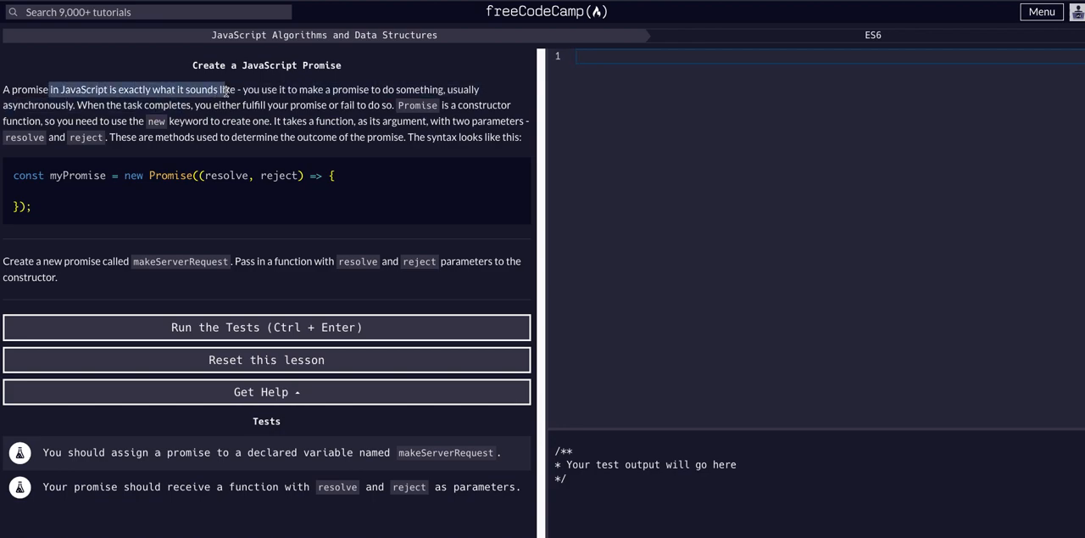
{"action": "mouse_move", "coordinate": [212, 100]}
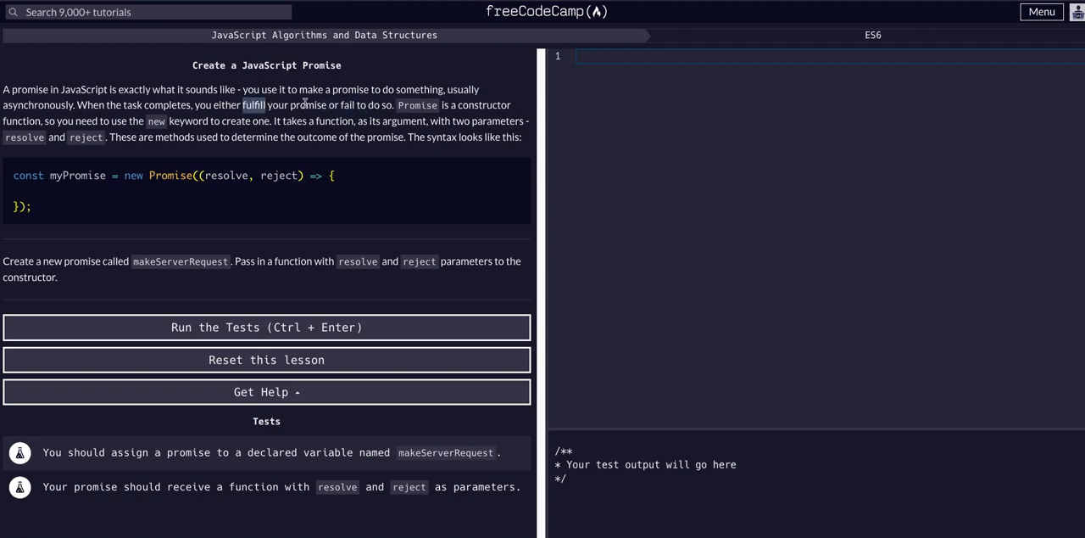
Step: Highlight the explanation's points about the new keyword and the function argument
{"action": "left_click", "coordinate": [387, 121]}
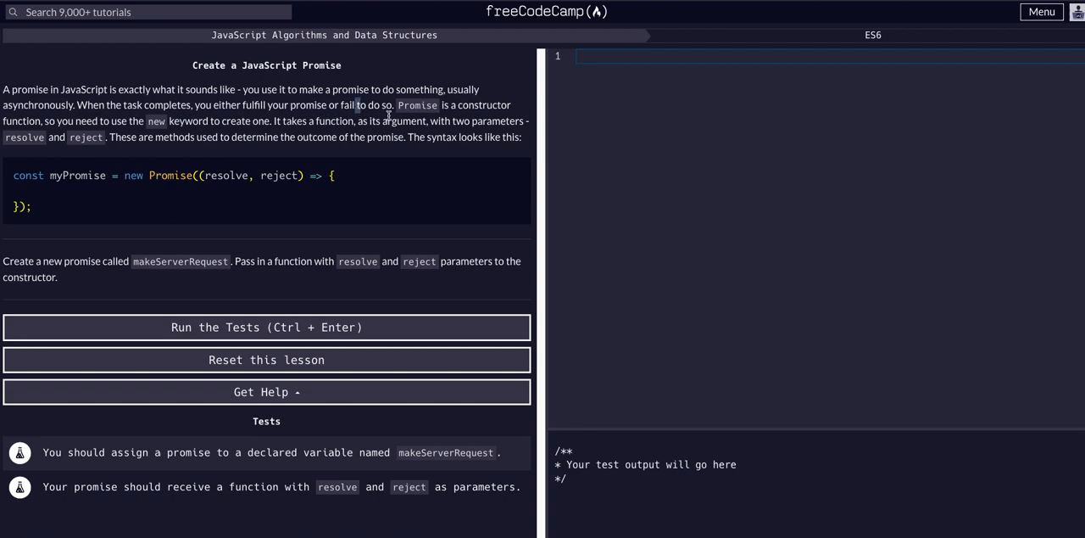
{"action": "double_click", "coordinate": [227, 176]}
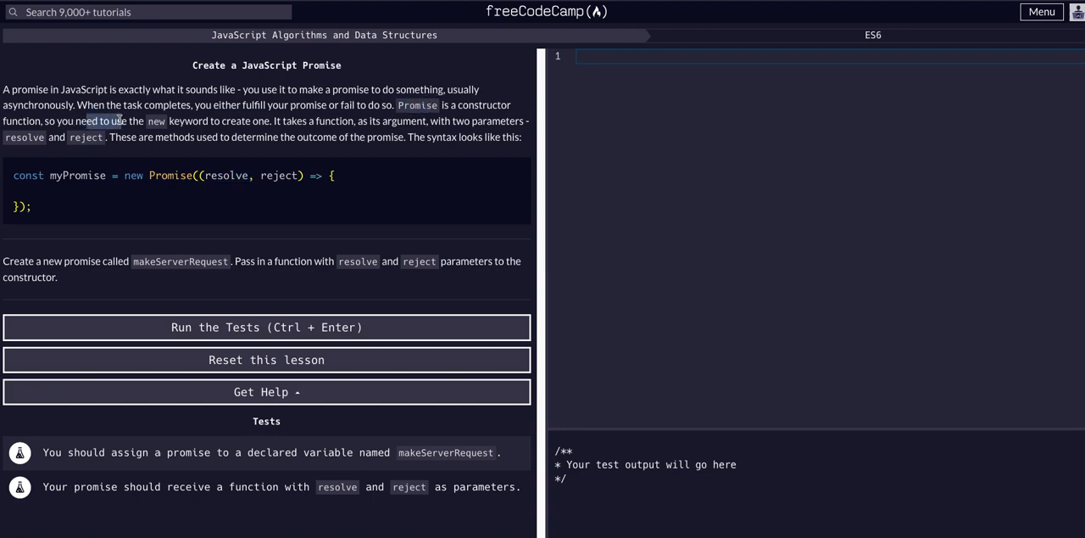
{"action": "left_click_drag", "start_coordinate": [110, 120], "coordinate": [229, 121]}
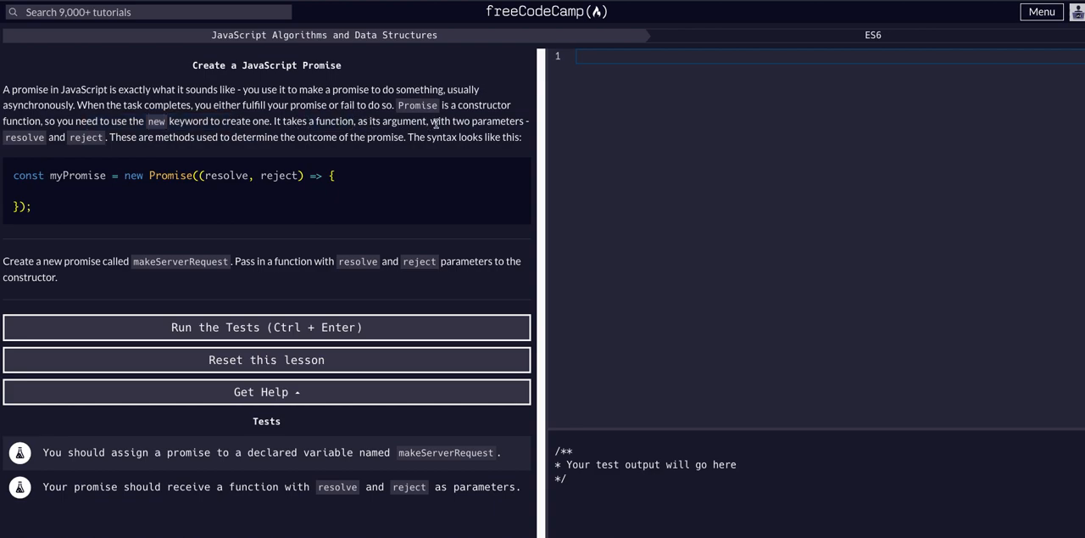
{"action": "left_click_drag", "start_coordinate": [434, 121], "coordinate": [103, 136]}
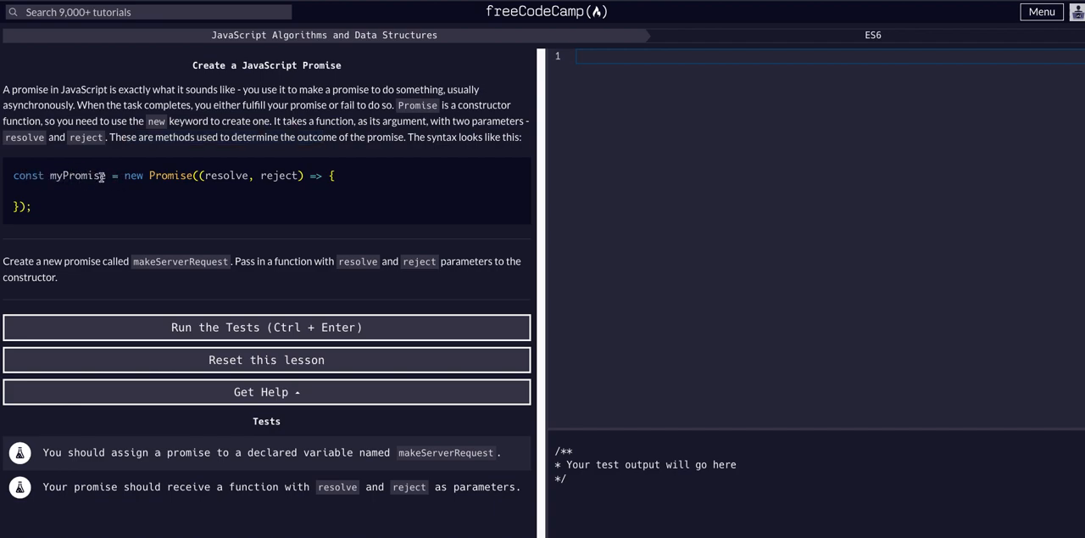
Step: Highlight myPromise and the resolve, reject parameters in the syntax example
{"action": "double_click", "coordinate": [133, 176]}
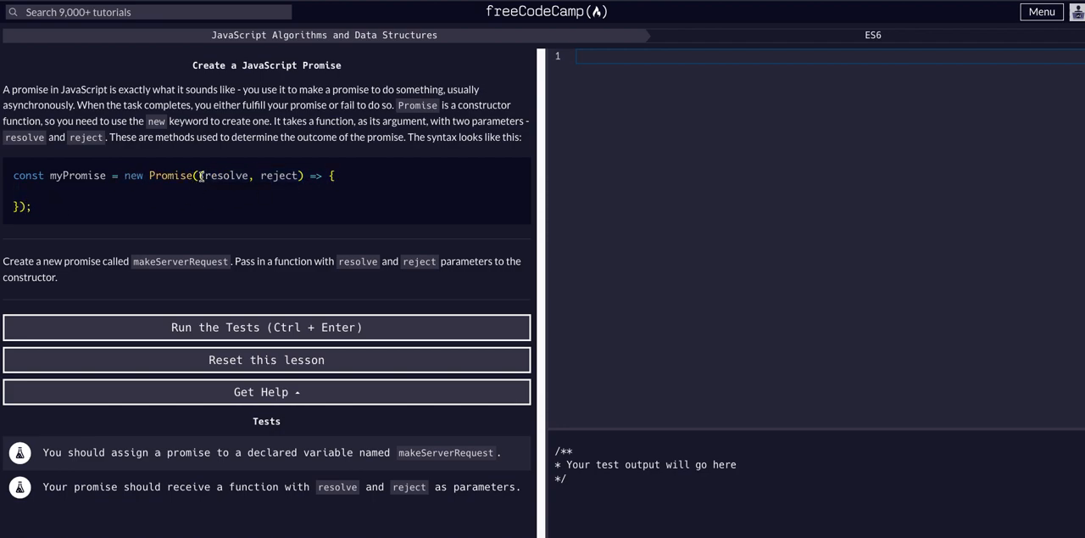
{"action": "left_click_drag", "start_coordinate": [197, 177], "coordinate": [312, 177]}
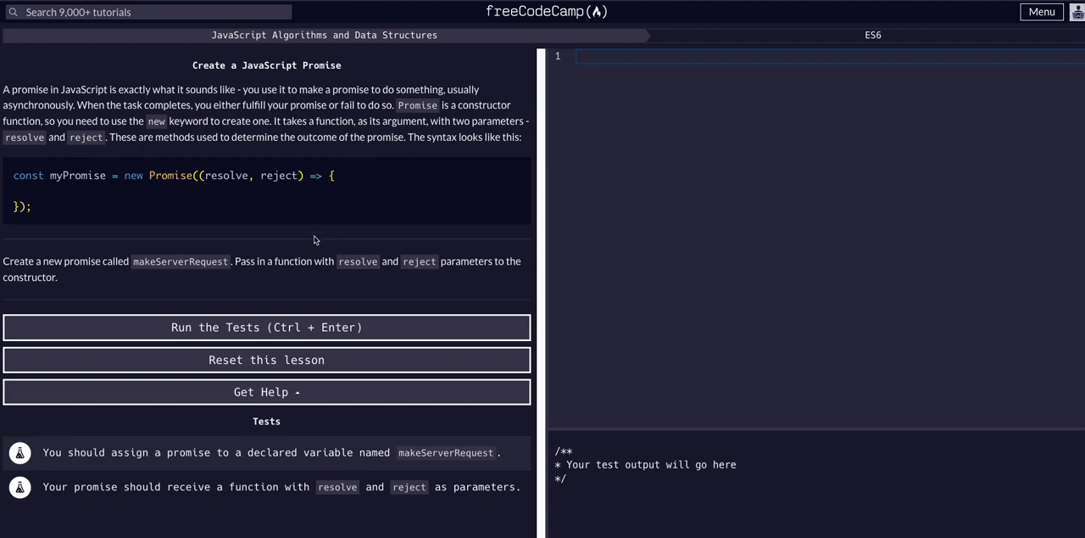
{"action": "left_click_drag", "start_coordinate": [210, 176], "coordinate": [292, 177]}
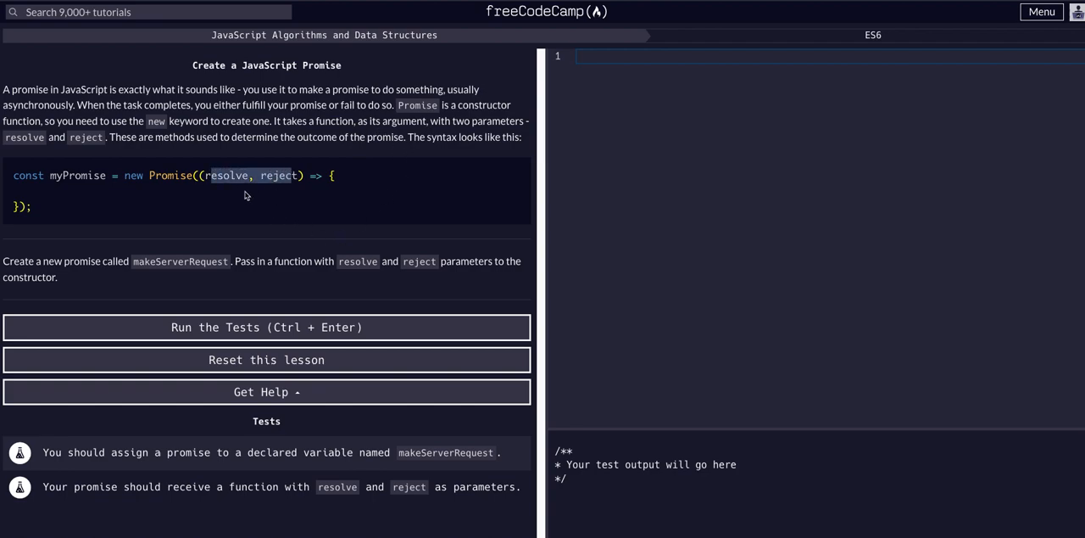
{"action": "mouse_move", "coordinate": [186, 194]}
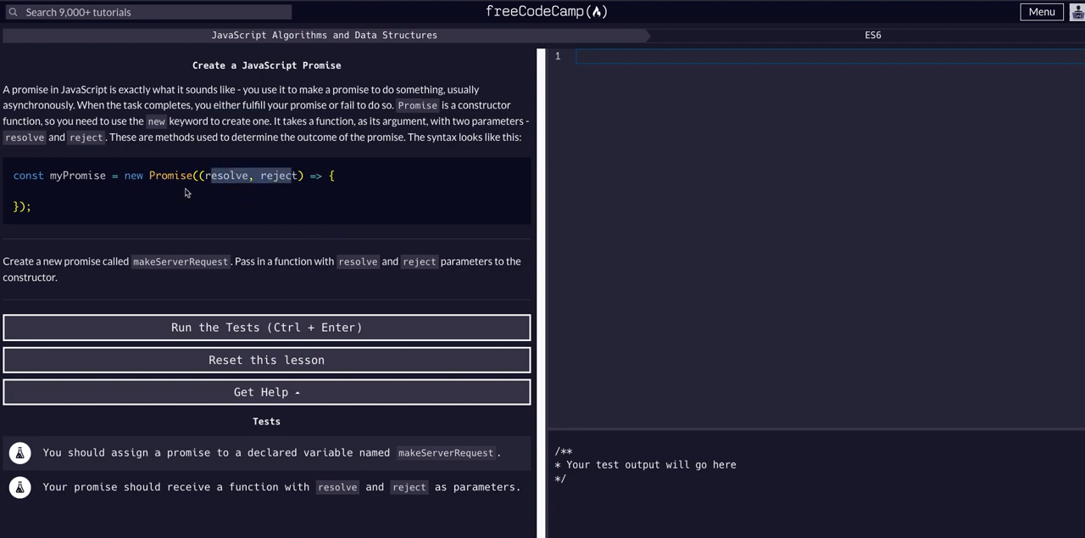
{"action": "mouse_move", "coordinate": [417, 173]}
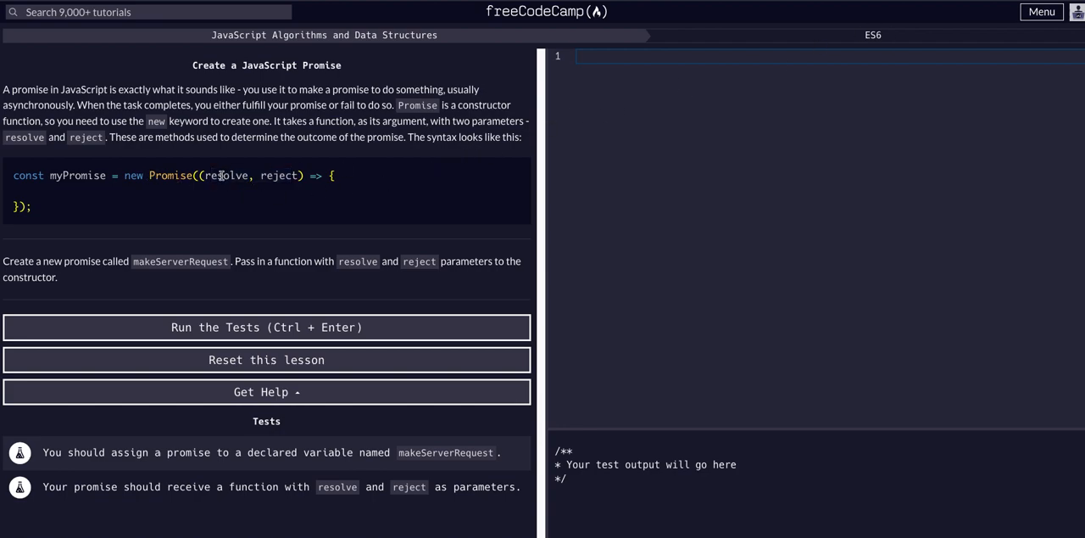
{"action": "double_click", "coordinate": [282, 176]}
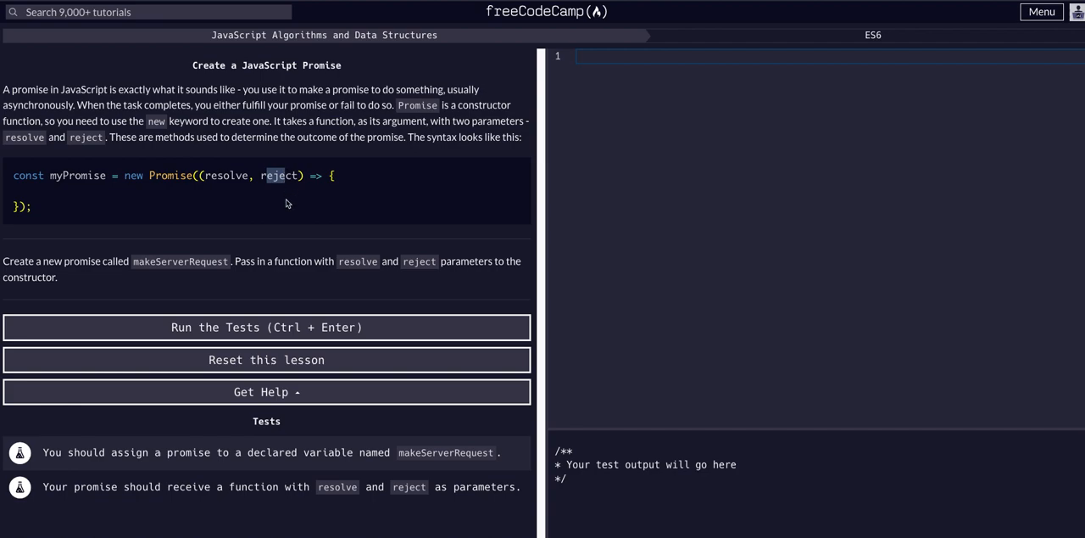
Step: Re-mark resolve and reject, then the required parameter names in the makeServerRequest task
{"action": "double_click", "coordinate": [281, 176]}
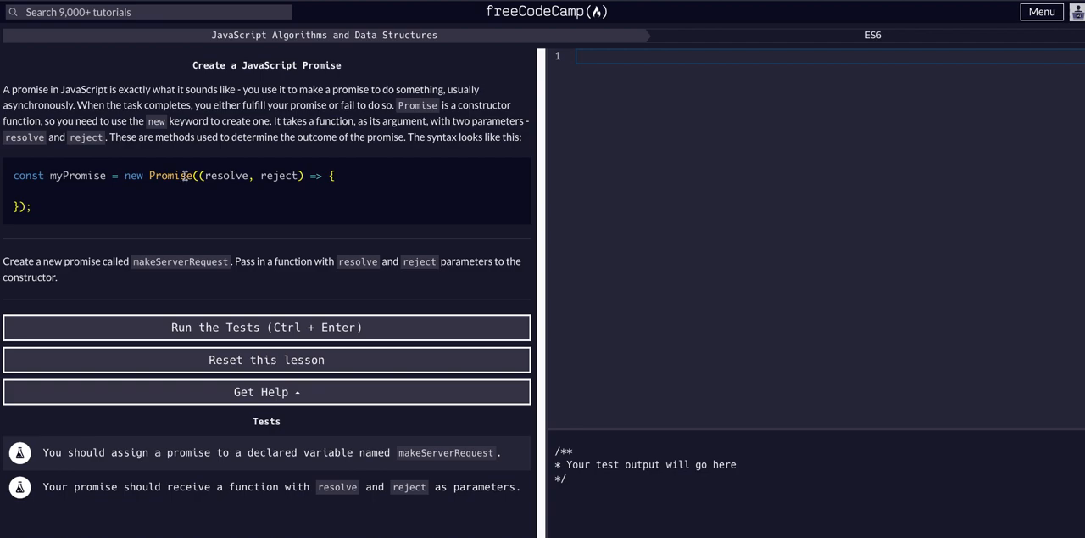
{"action": "mouse_move", "coordinate": [219, 174]}
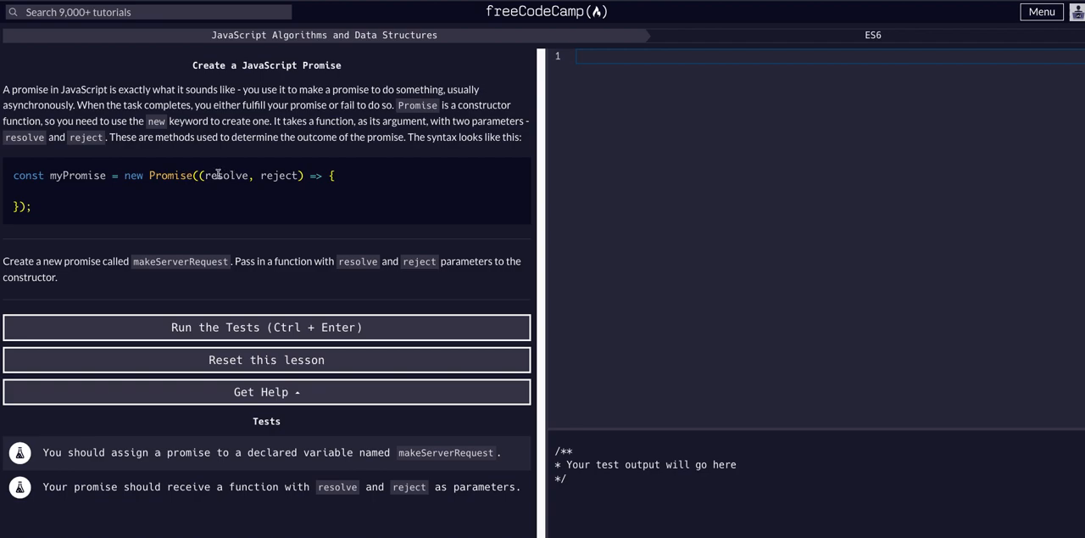
{"action": "double_click", "coordinate": [227, 176]}
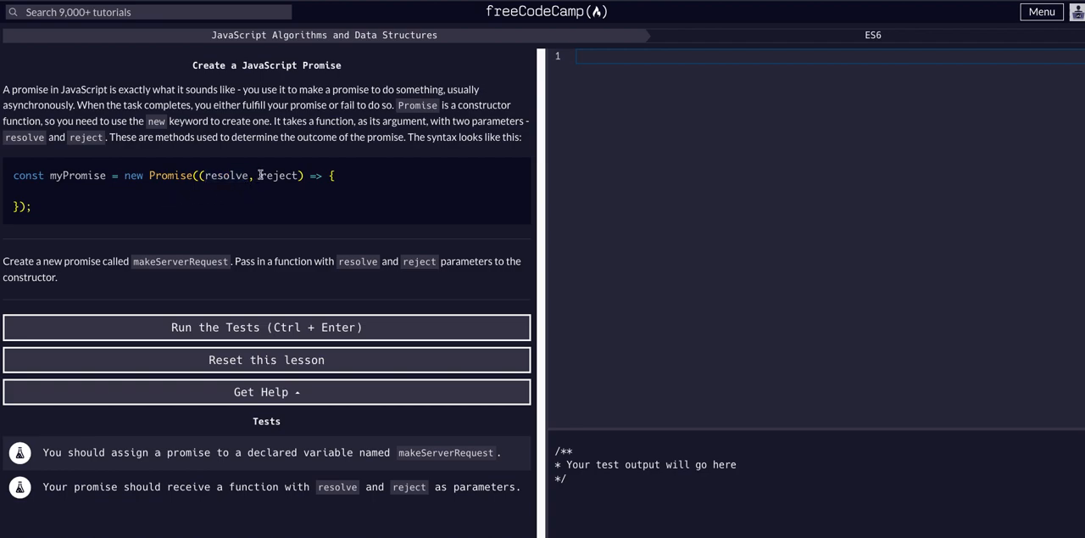
{"action": "double_click", "coordinate": [281, 176]}
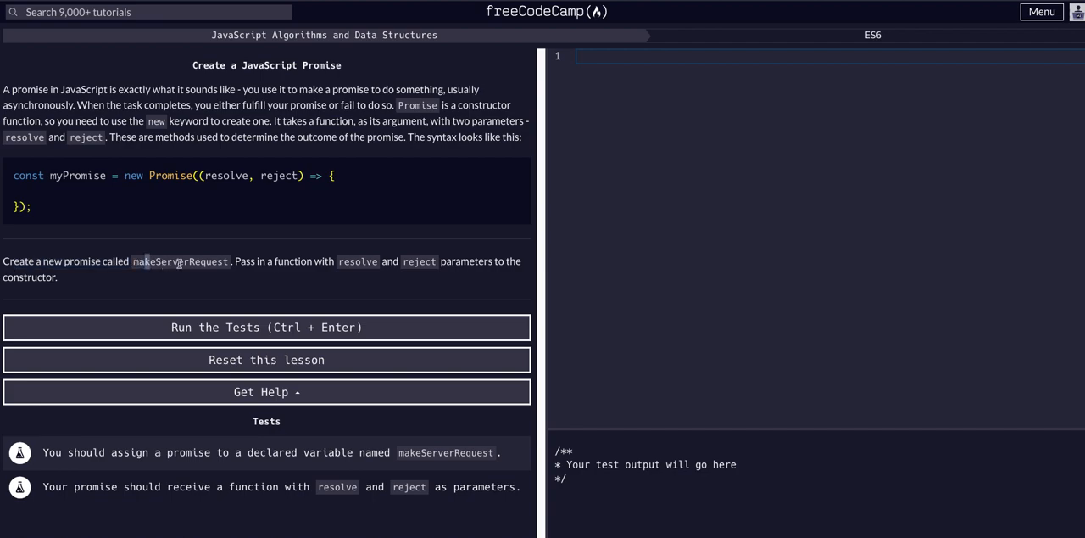
{"action": "mouse_move", "coordinate": [339, 261]}
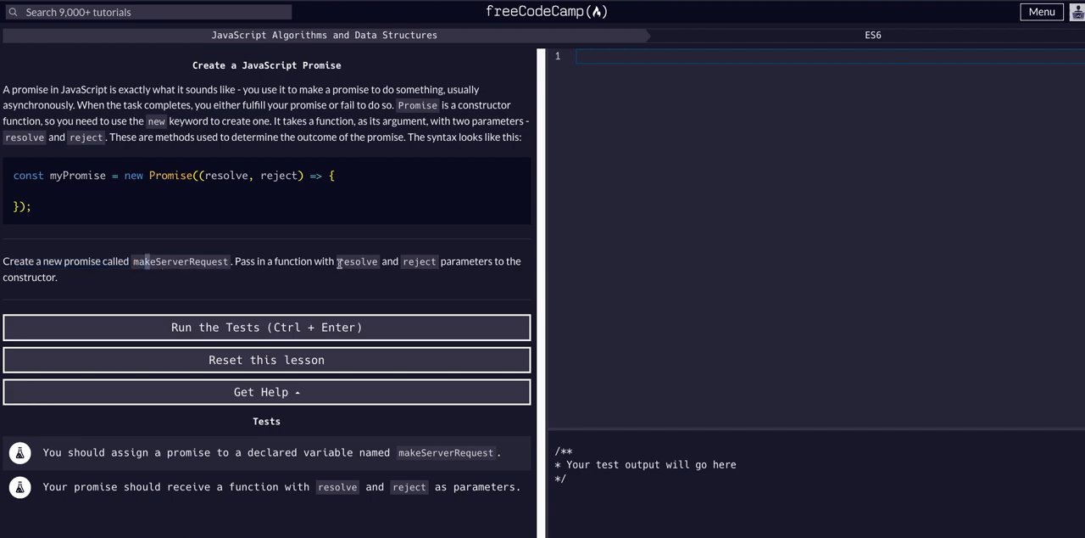
{"action": "left_click_drag", "start_coordinate": [336, 261], "coordinate": [434, 261]}
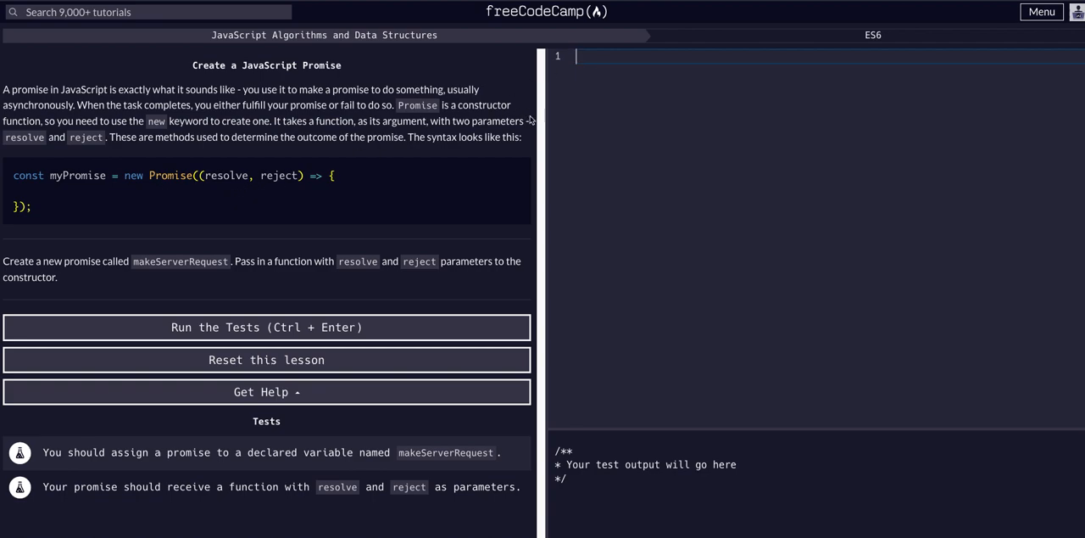
Step: Write const makeServerRequest = new Promise(() => { }) on line 1 of the editor
{"action": "type", "text": "const"}
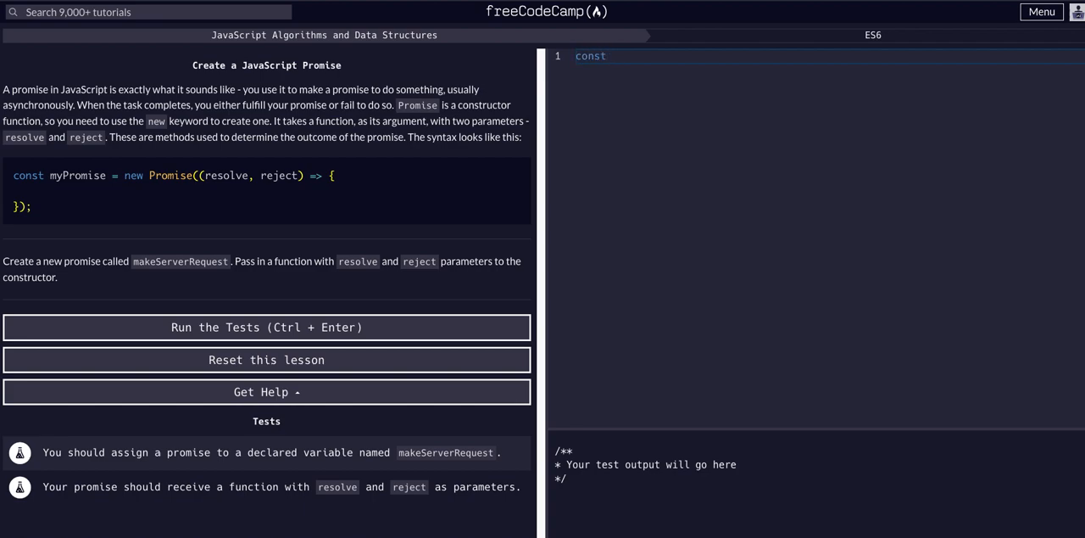
{"action": "left_click", "coordinate": [266, 325]}
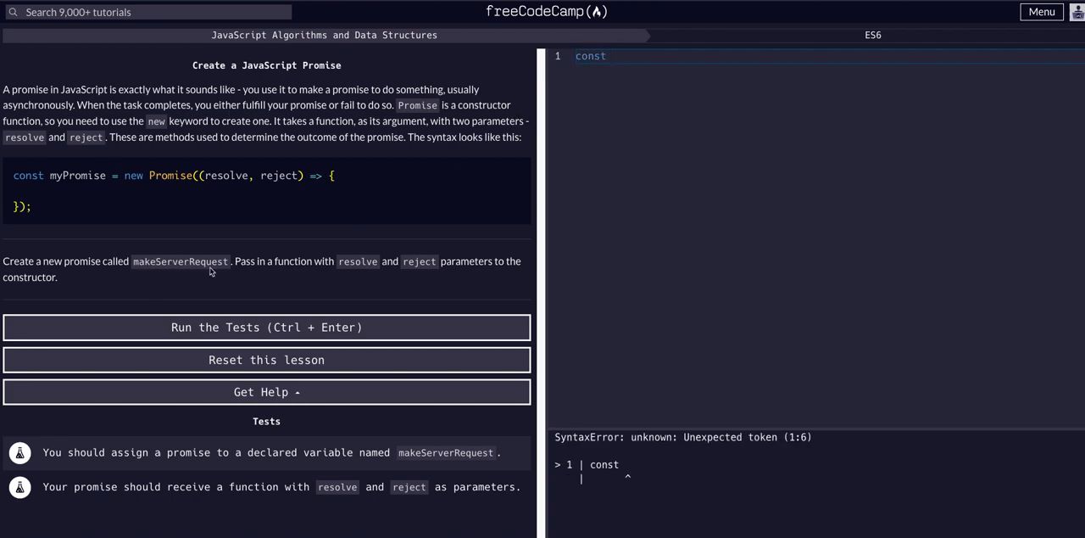
{"action": "type", "text": "makeSe"}
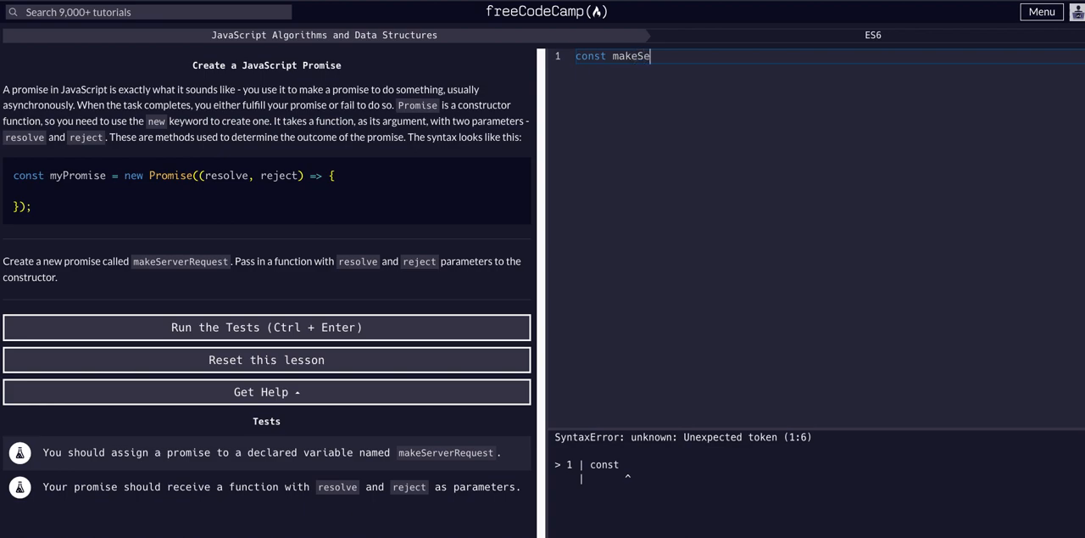
{"action": "type", "text": "rver"}
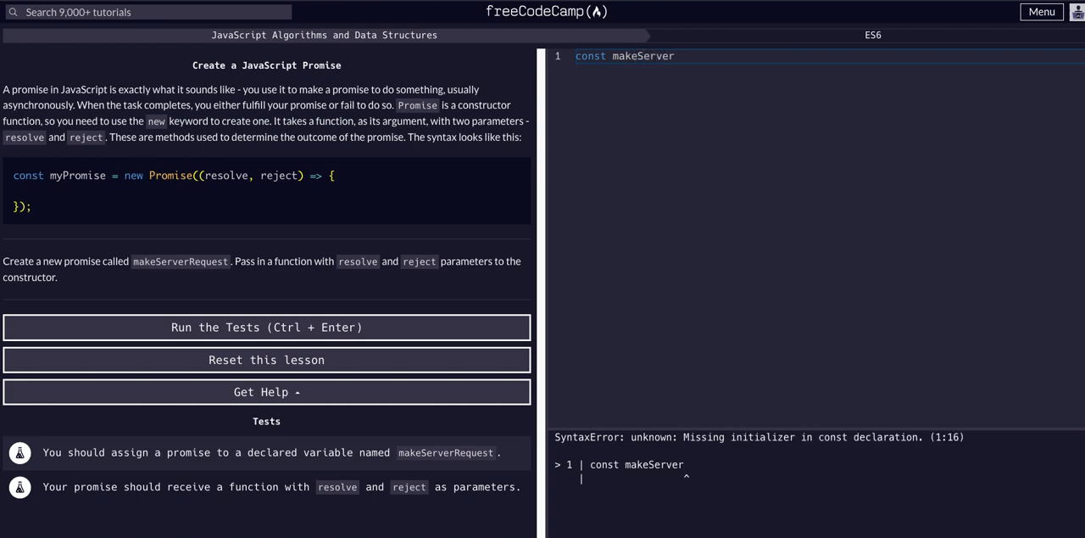
{"action": "type", "text": "Request ="}
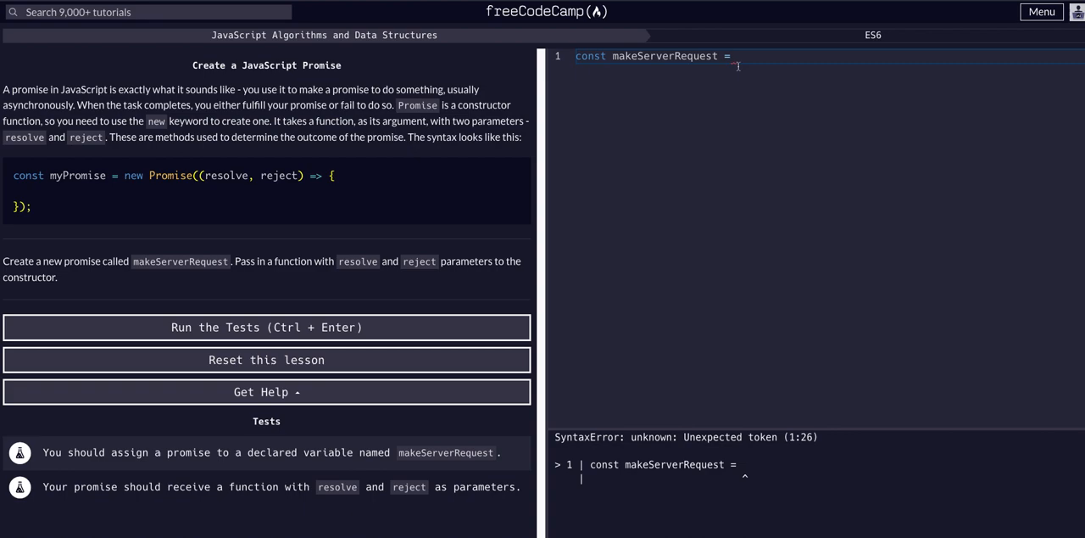
{"action": "type", "text": "new Promise"}
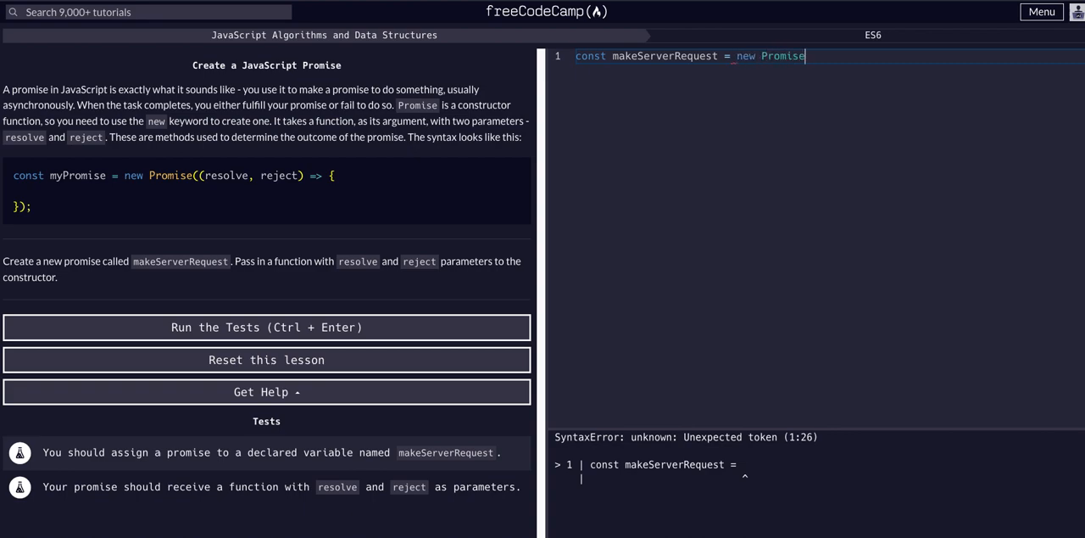
{"action": "type", "text": "()"}
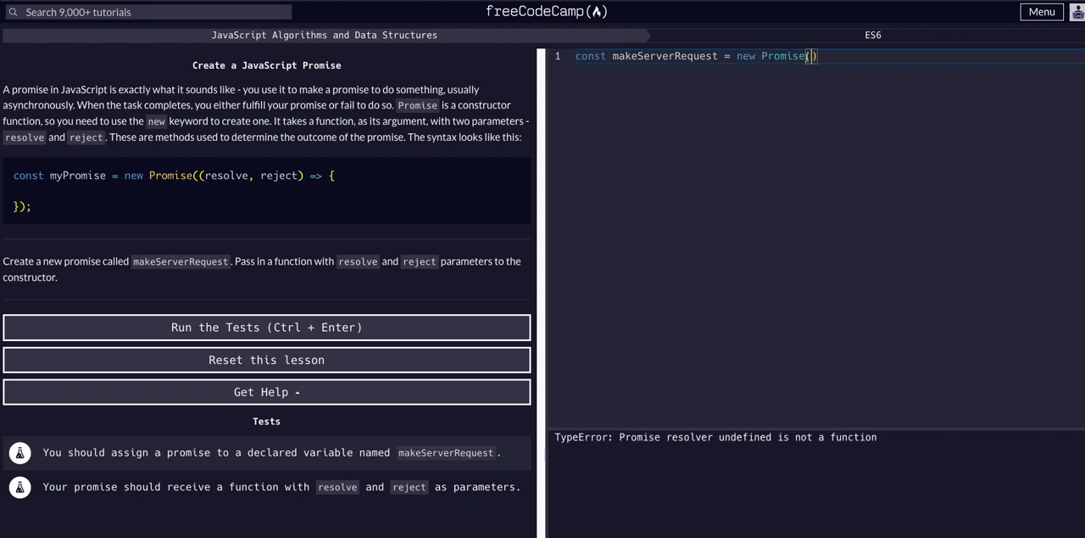
{"action": "type", "text": "("}
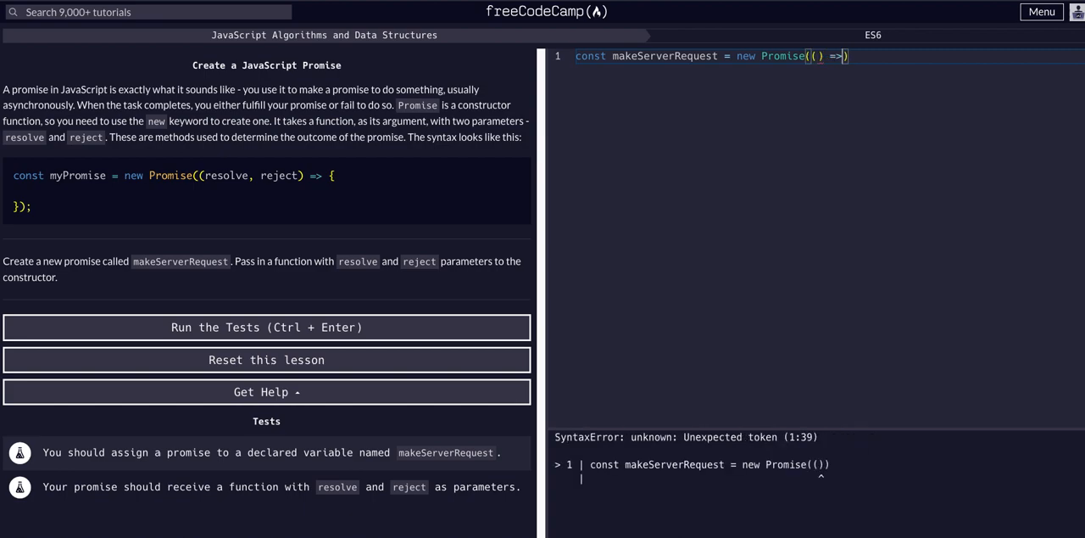
{"action": "type", "text": "{"}
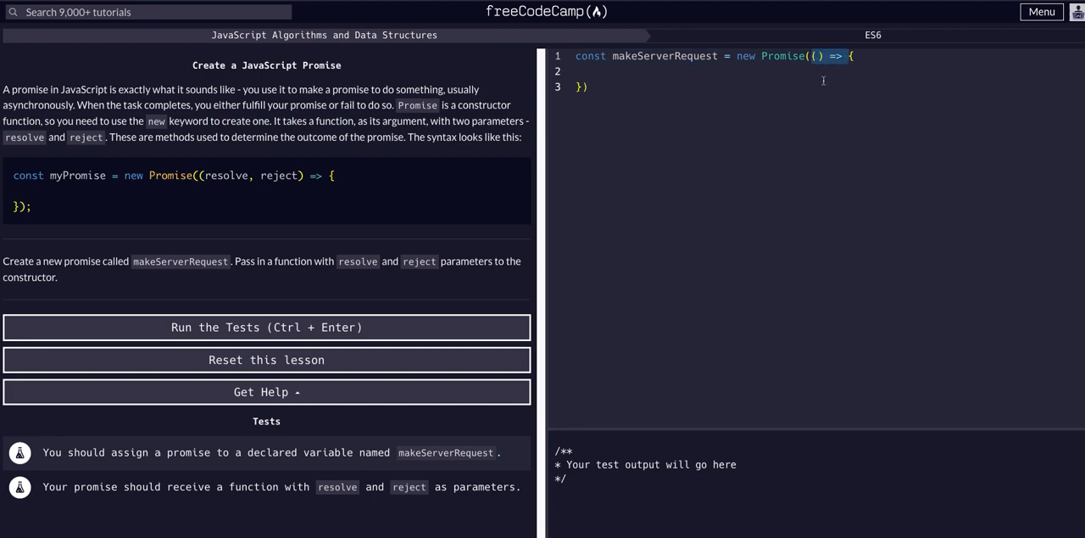
Step: Add resolve, reject as the arrow function's parameters, correcting the reju typo
{"action": "type", "text": "reso"}
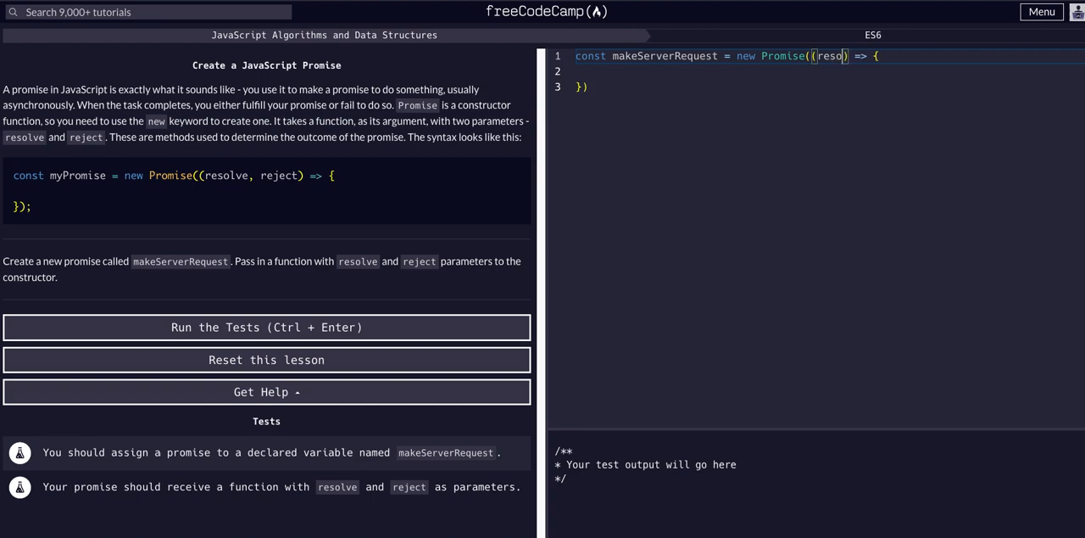
{"action": "type", "text": "lve, reju"}
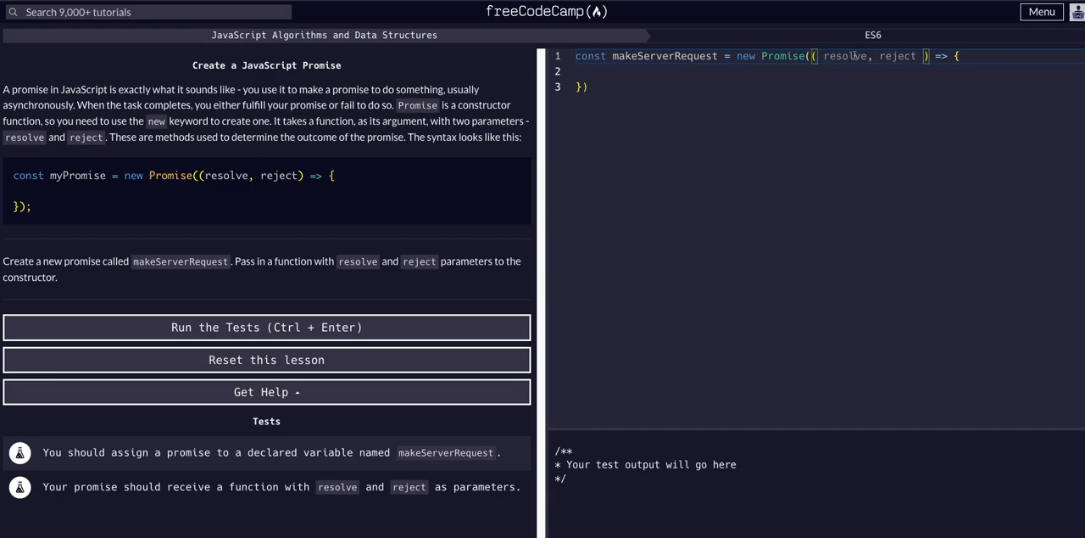
{"action": "double_click", "coordinate": [897, 56]}
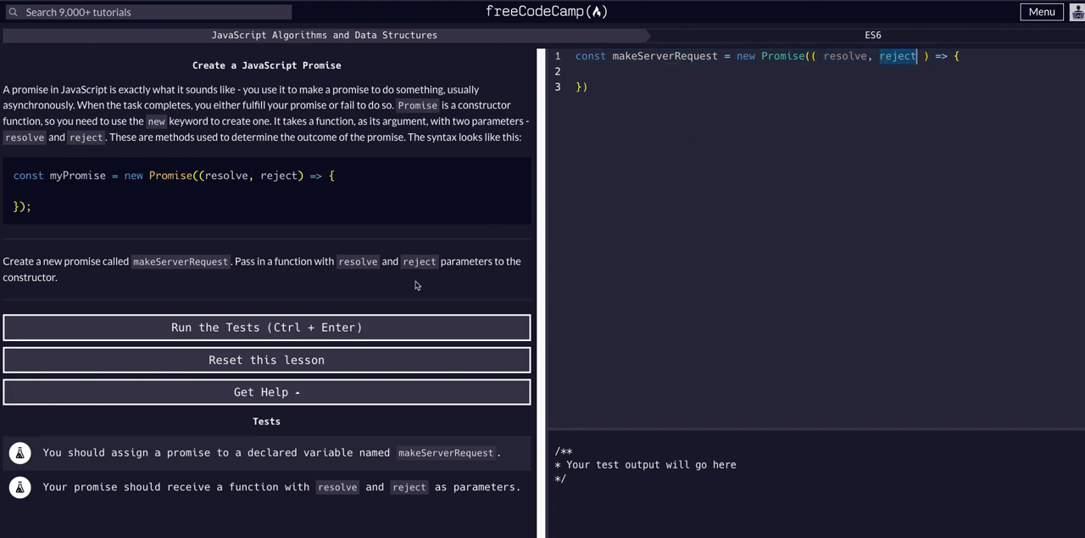
{"action": "mouse_move", "coordinate": [466, 278]}
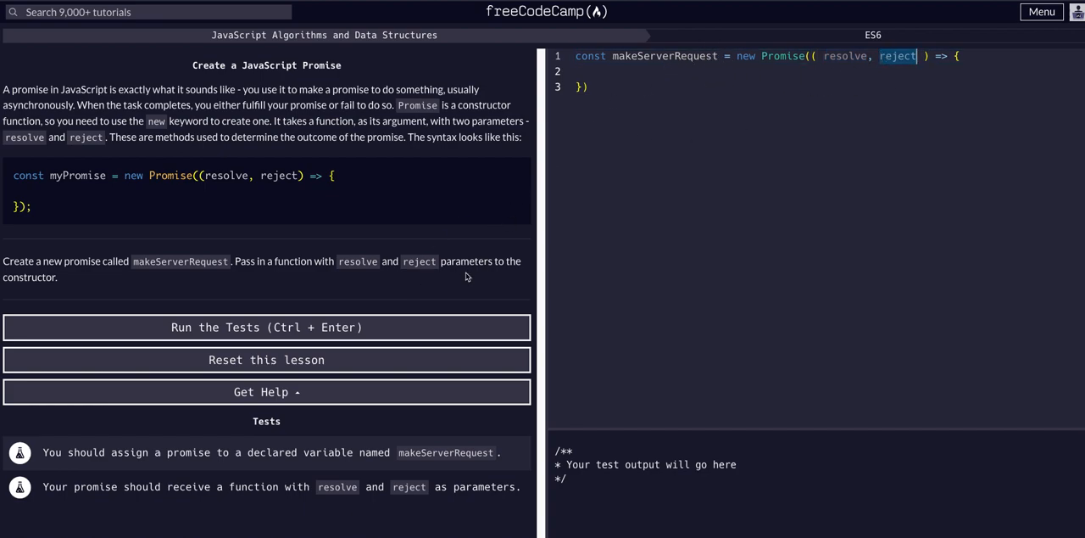
{"action": "mouse_move", "coordinate": [394, 278]}
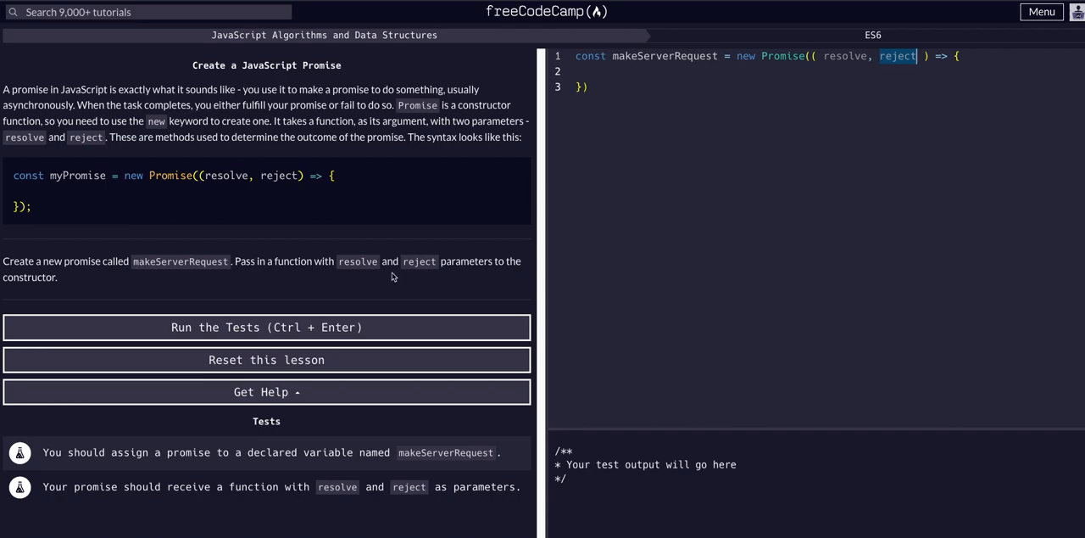
Step: Run the tests so both pass, then close the Encore! success dialog
{"action": "left_click", "coordinate": [266, 325]}
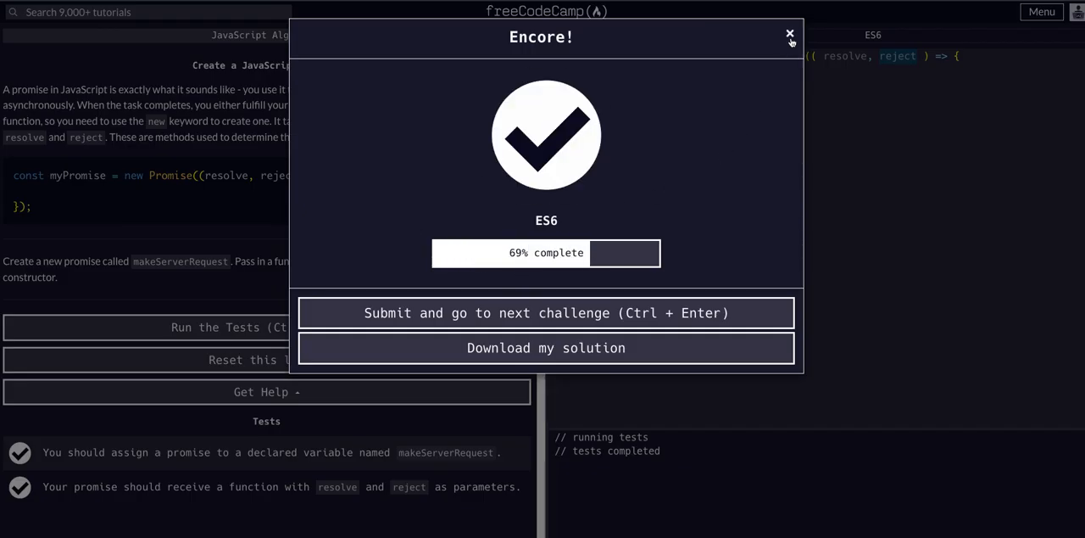
{"action": "left_click", "coordinate": [790, 34]}
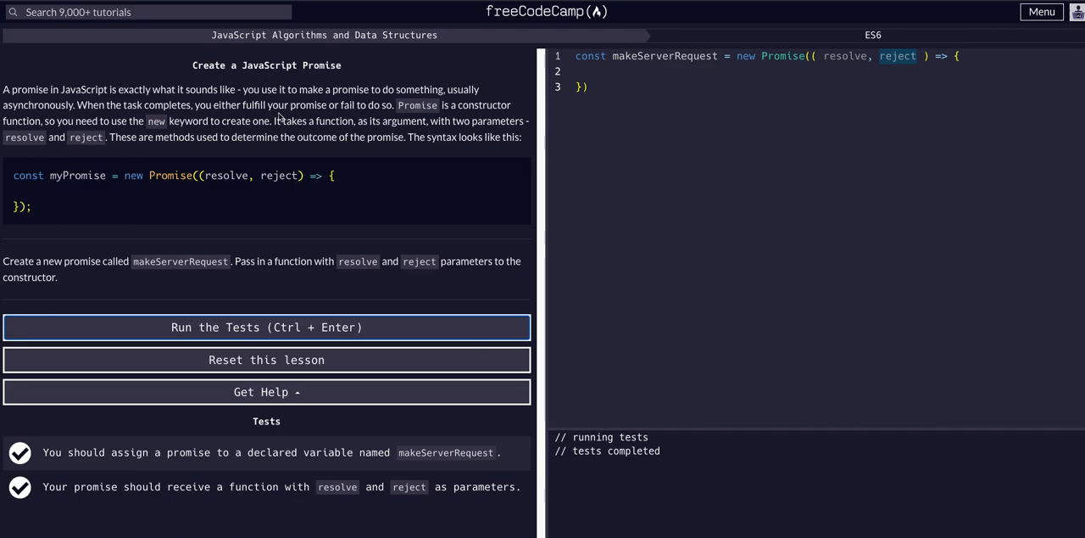
{"action": "mouse_move", "coordinate": [590, 117]}
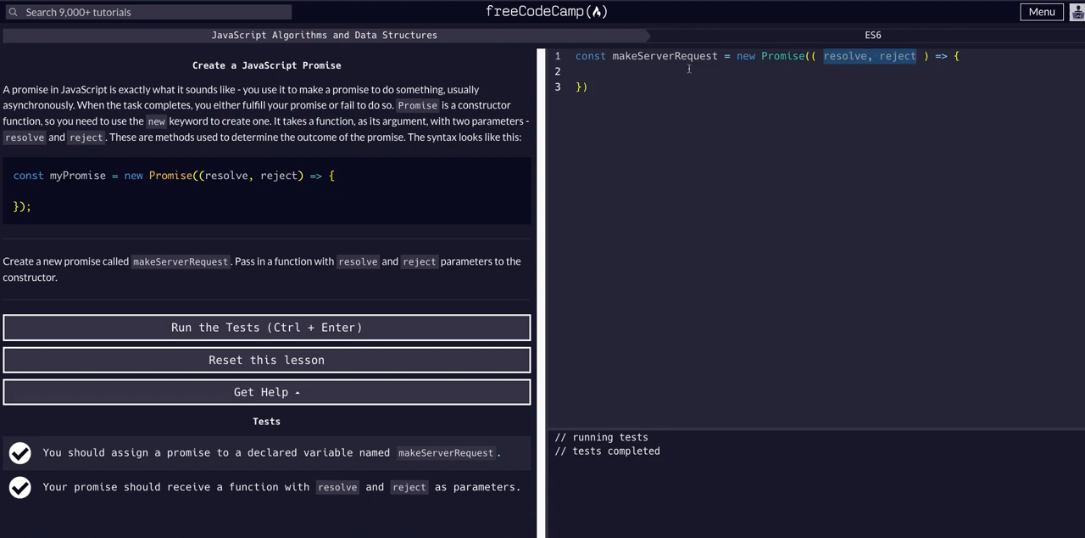
{"action": "mouse_move", "coordinate": [451, 190]}
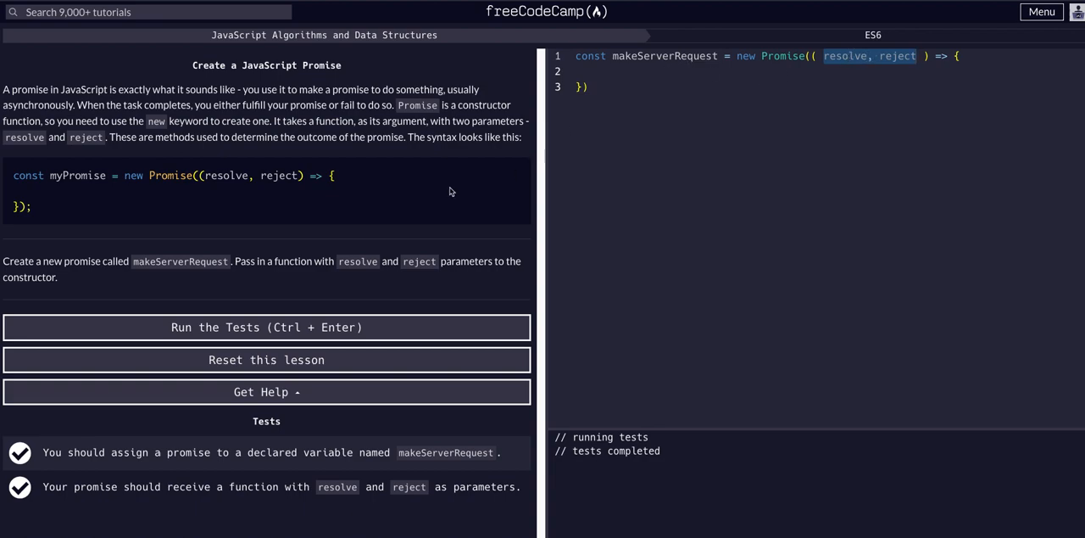
Step: Rerun the tests to bring back the success dialog showing ES6 at 90% complete
{"action": "left_click", "coordinate": [266, 325]}
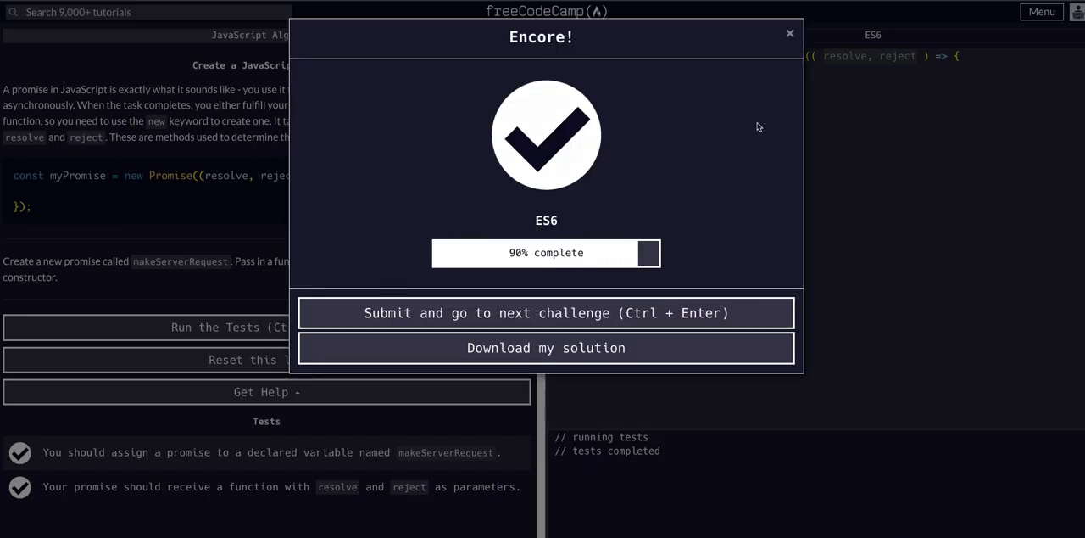
{"action": "mouse_move", "coordinate": [746, 115]}
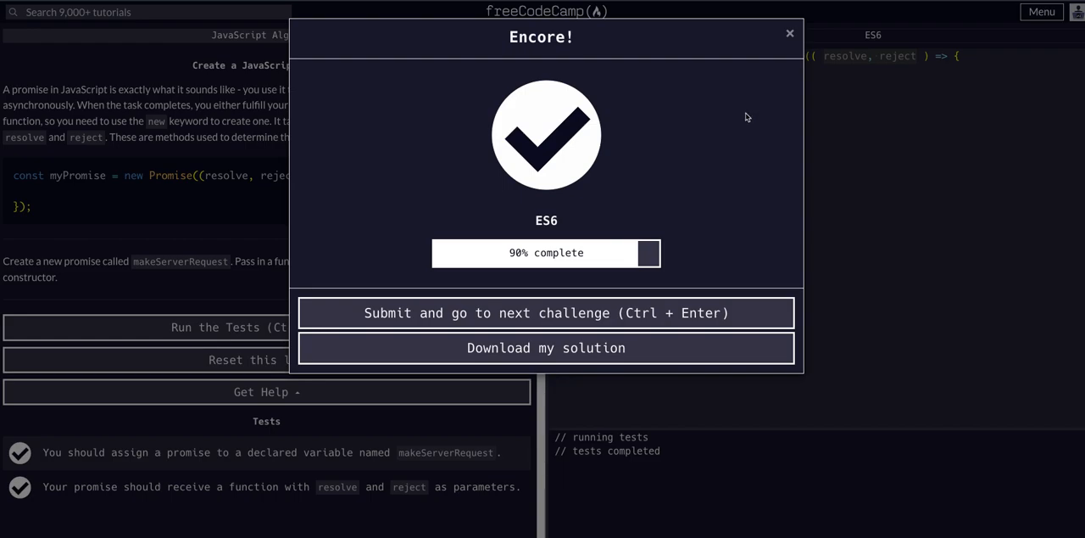
{"action": "mouse_move", "coordinate": [751, 109]}
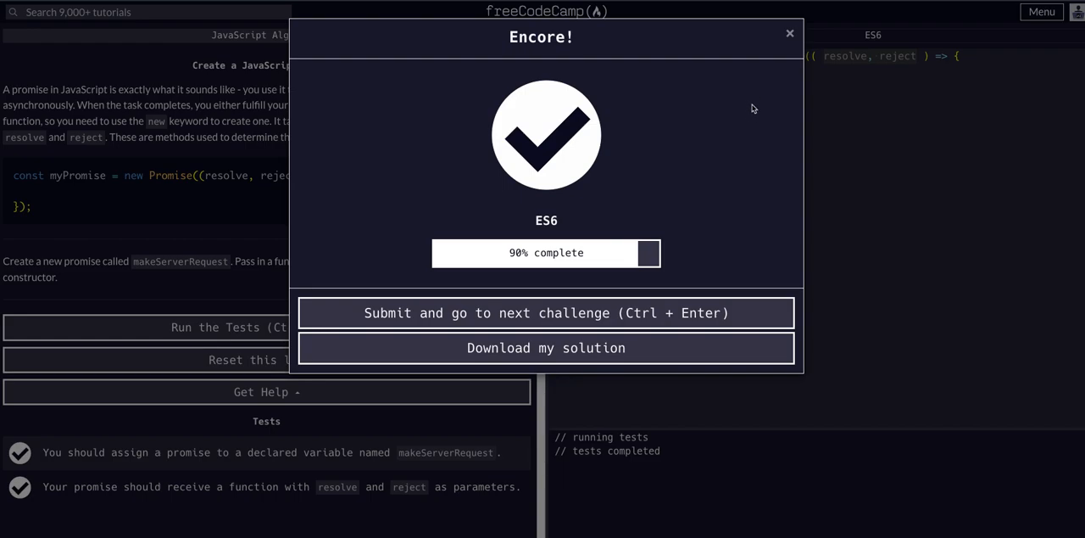